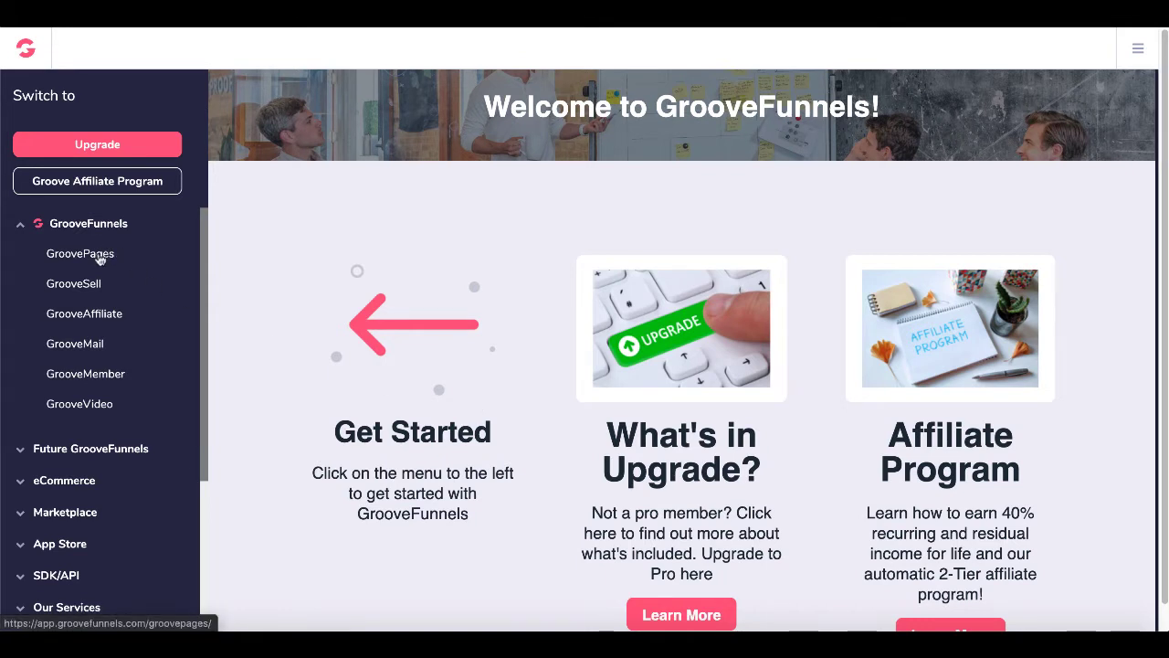
# - Open the 30MinuteFunnel.com site from the GroovePages sites list
pyautogui.click(80, 253)
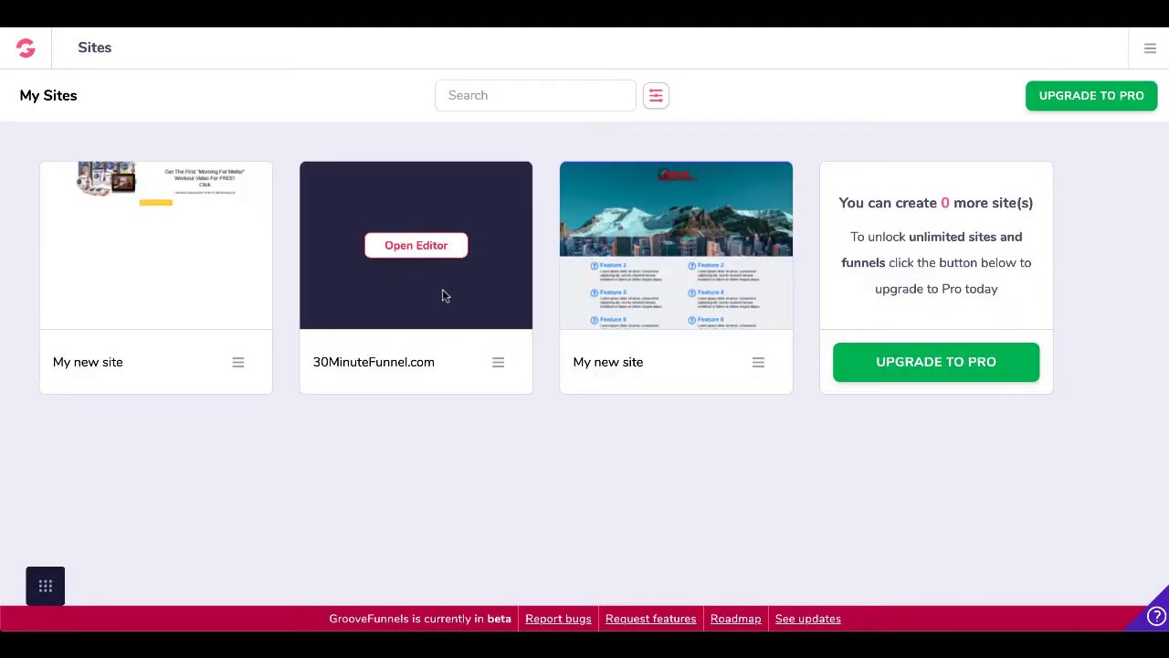
pyautogui.moveTo(417, 308)
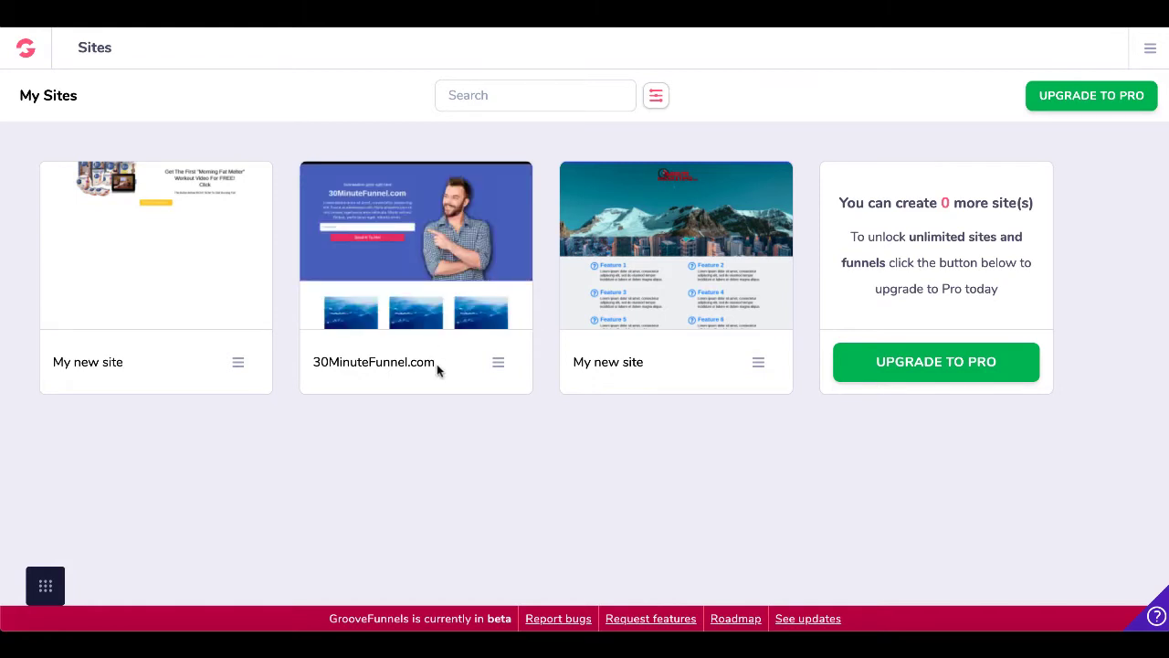
pyautogui.moveTo(416, 244)
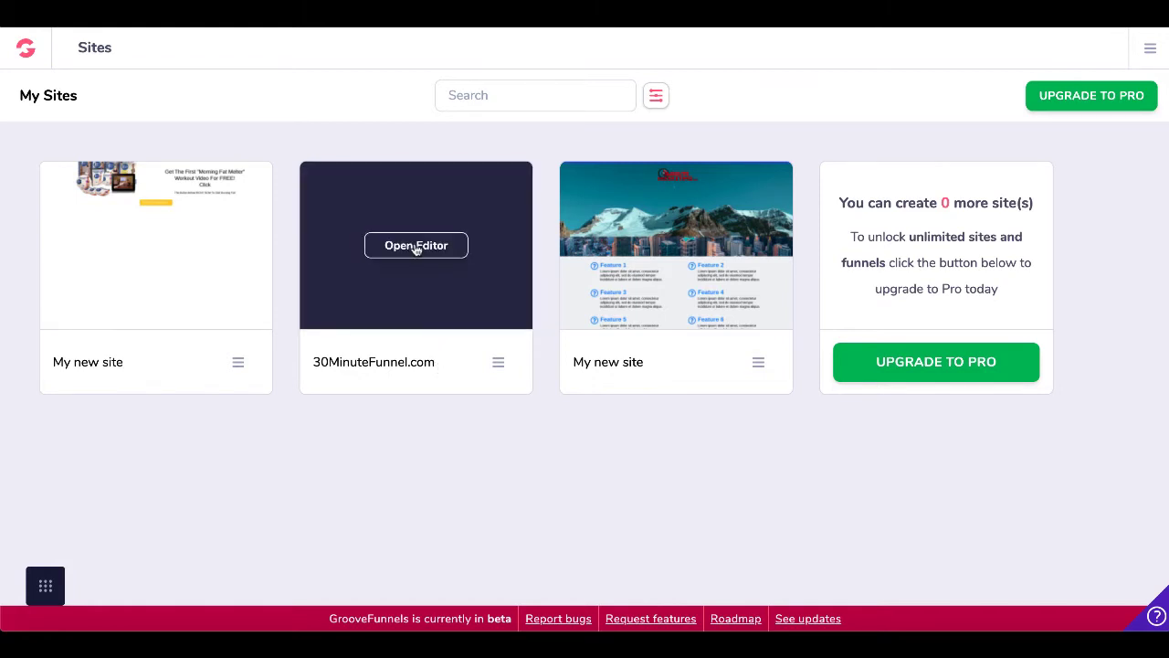
pyautogui.click(416, 244)
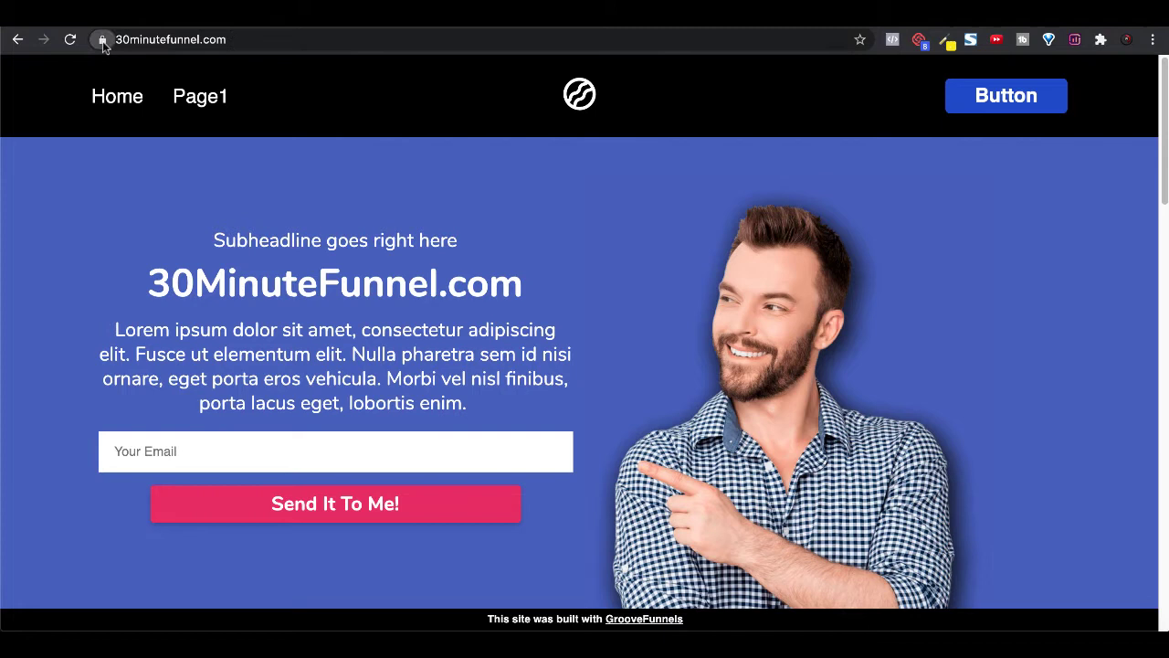
# - Check the padlock certificate for 30minutefunnel.com and confirm it is Cloudflare-issued and valid
pyautogui.click(102, 39)
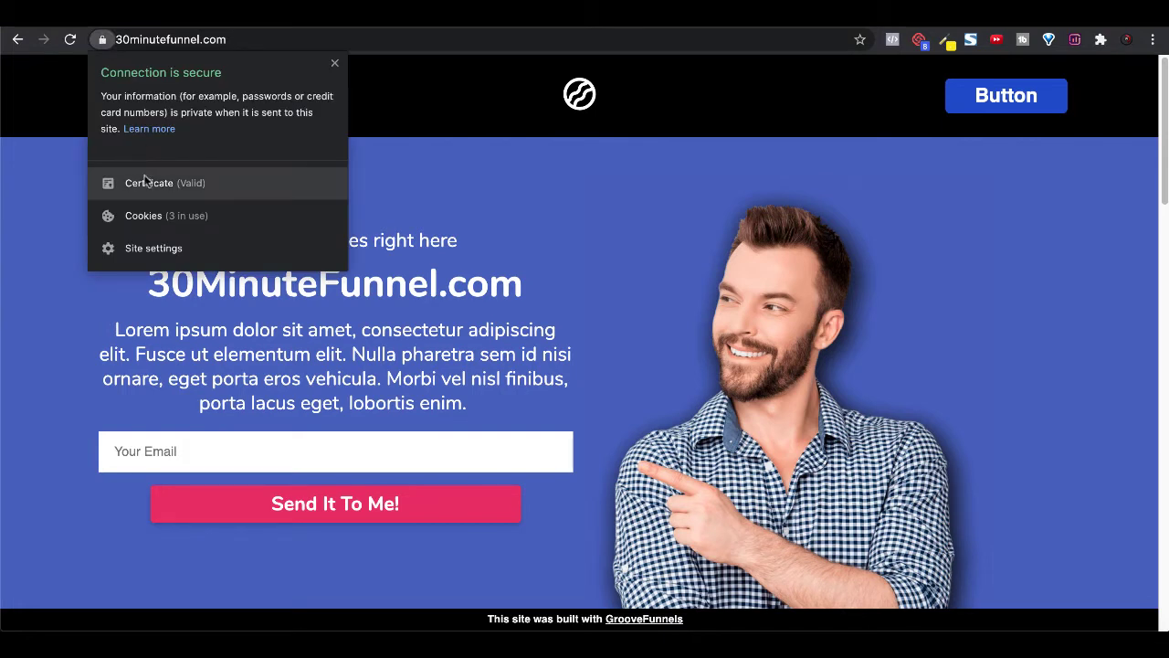
pyautogui.click(148, 183)
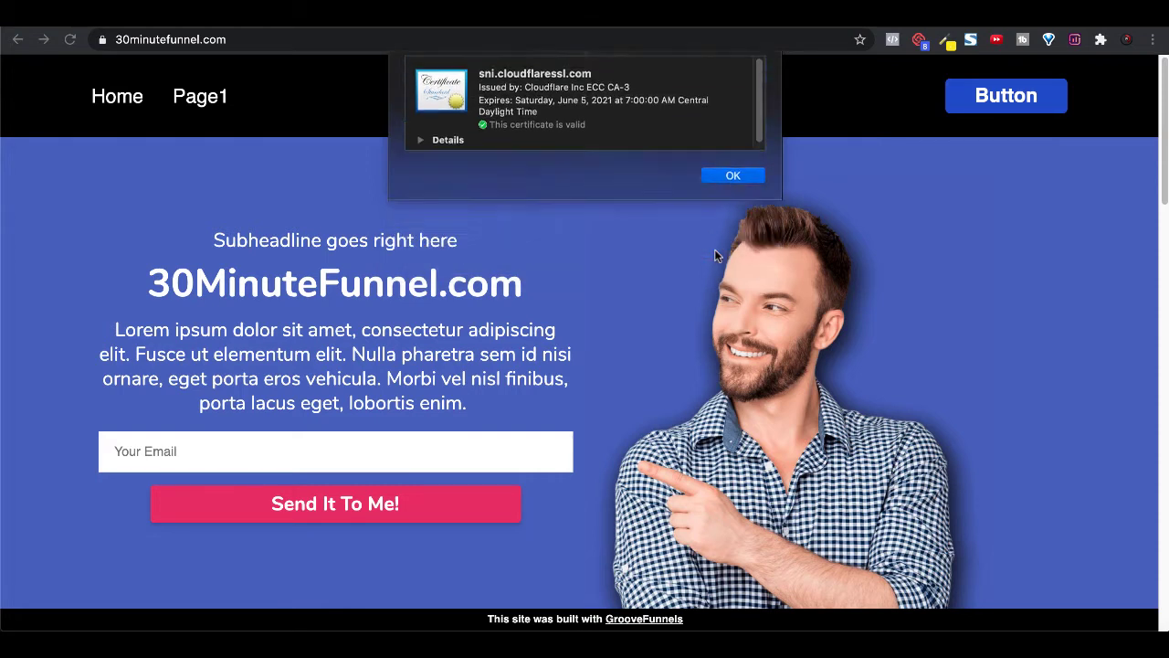
pyautogui.click(733, 175)
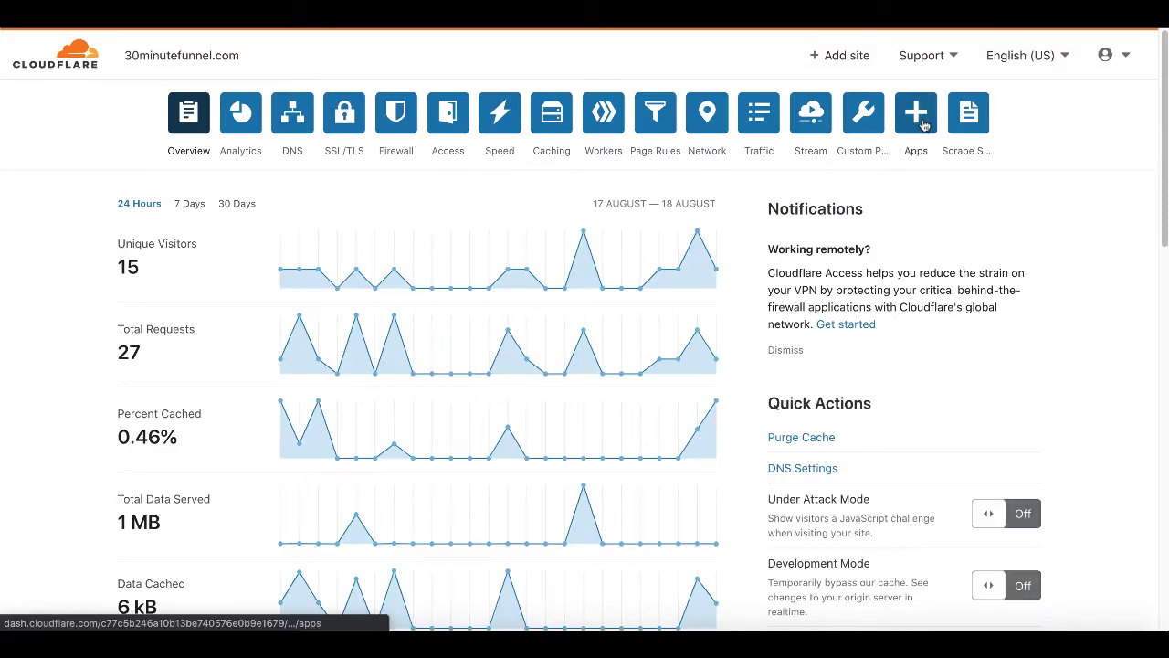
# - Search the Cloudflare Apps catalogue for 'coo' to surface the cookie apps
pyautogui.click(914, 112)
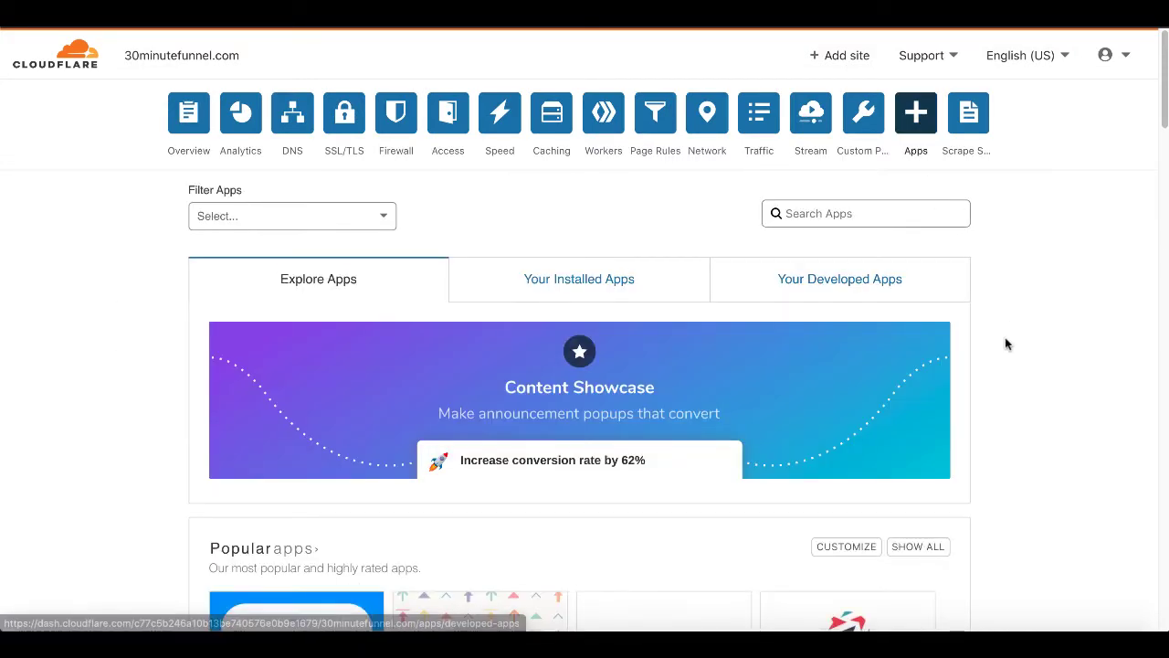
pyautogui.scroll(-3)
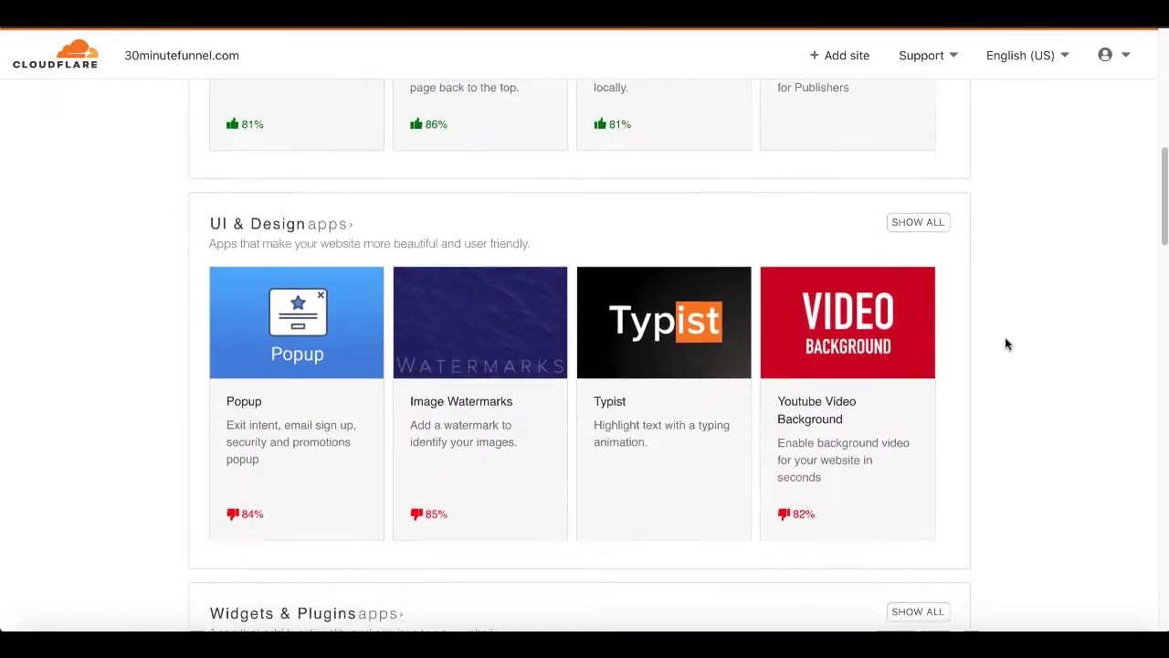
pyautogui.scroll(-3)
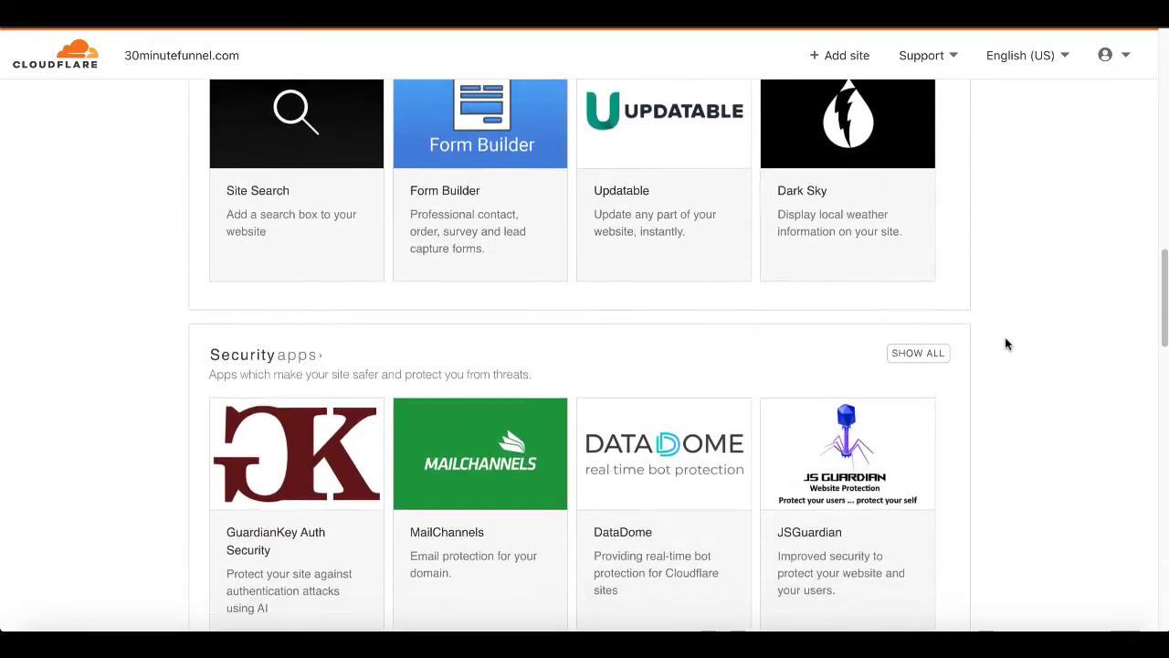
pyautogui.scroll(3)
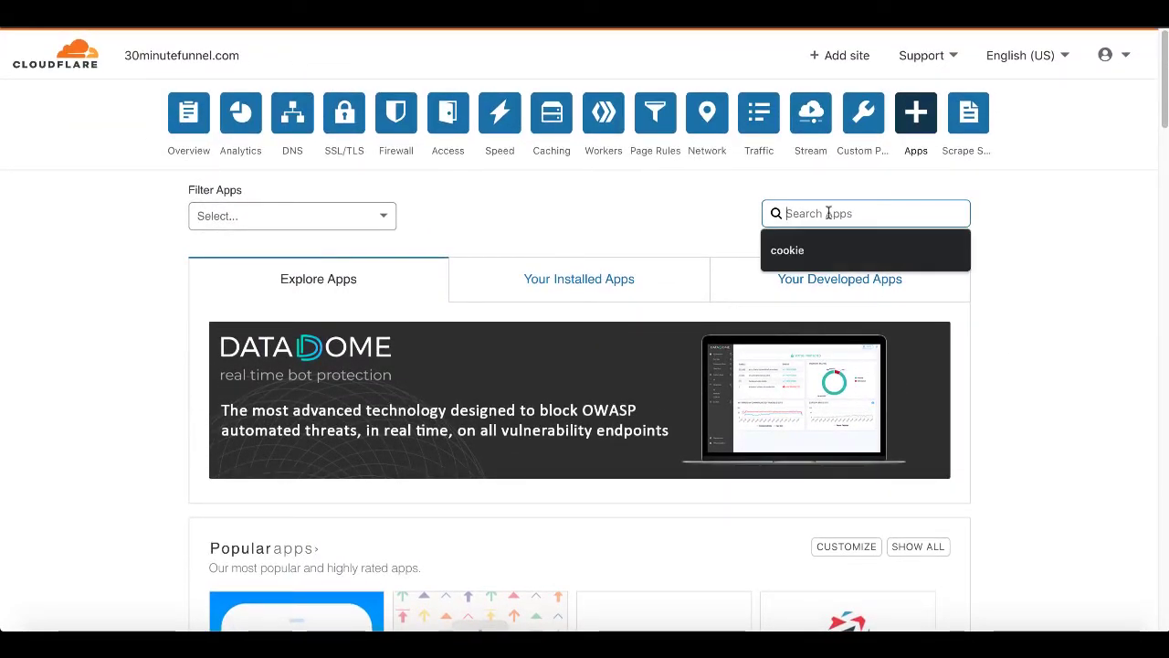
pyautogui.write('coo')
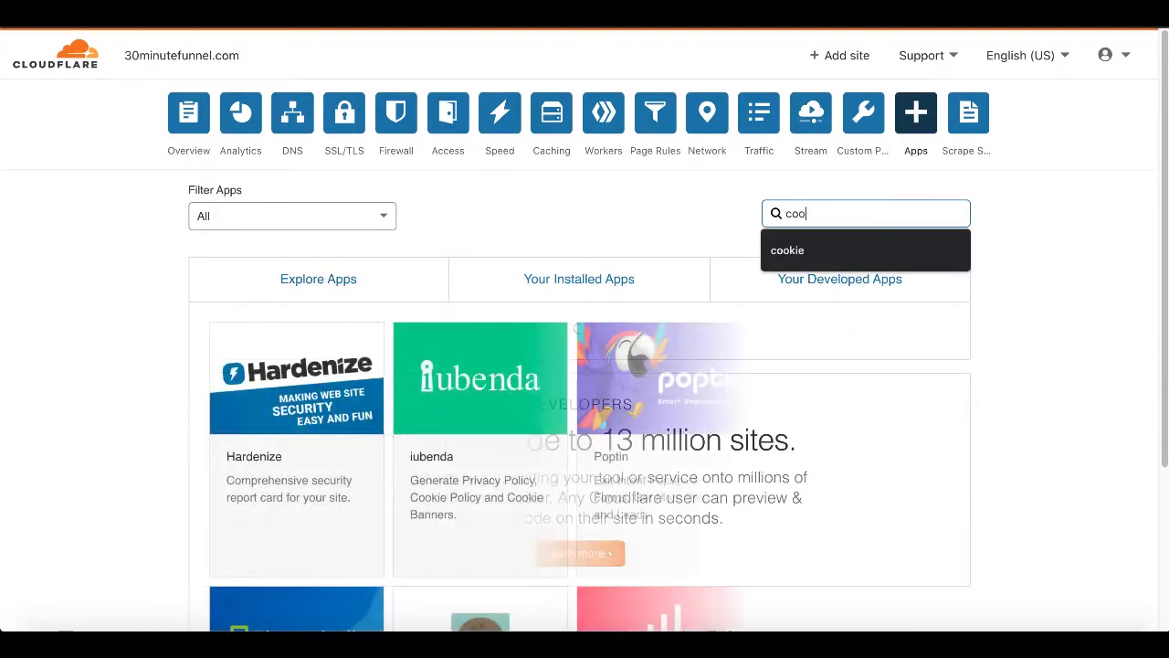
pyautogui.scroll(-3)
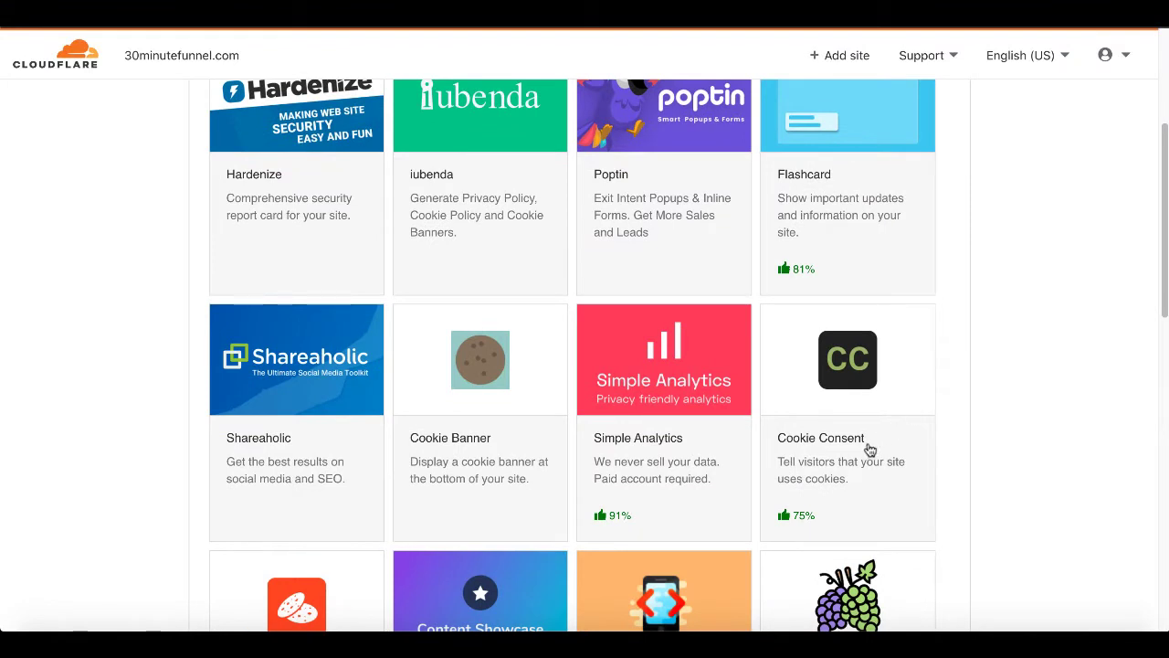
pyautogui.moveTo(858, 485)
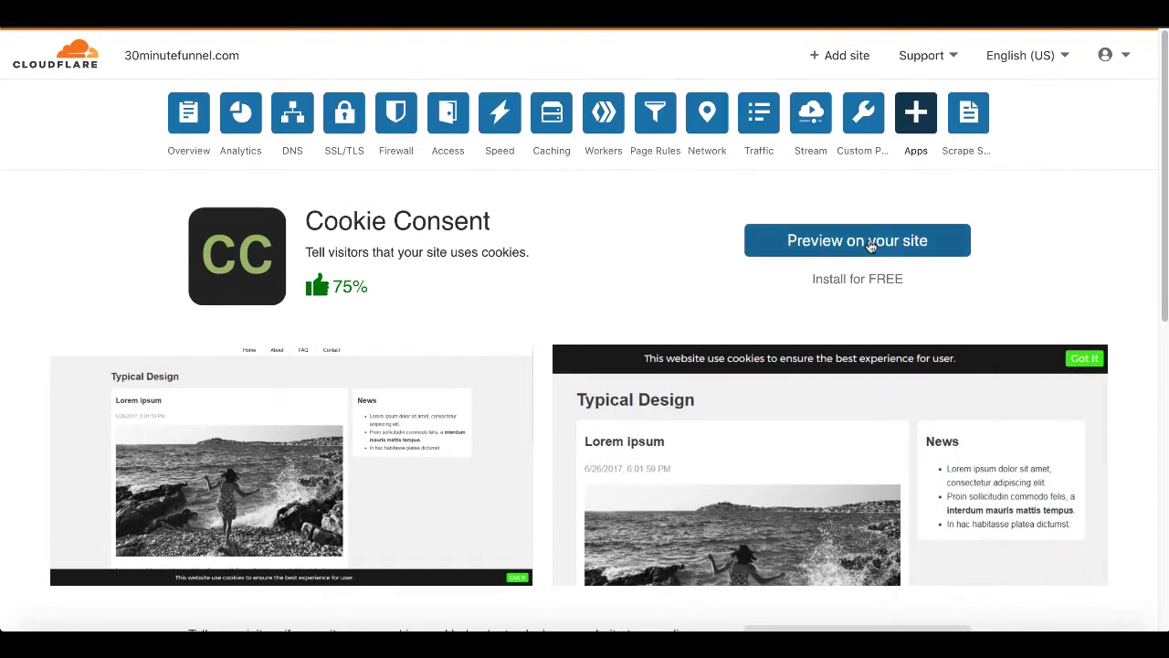
# - Preview Cookie Consent with Position Bottom, install on all pages and accept permissions
pyautogui.click(857, 240)
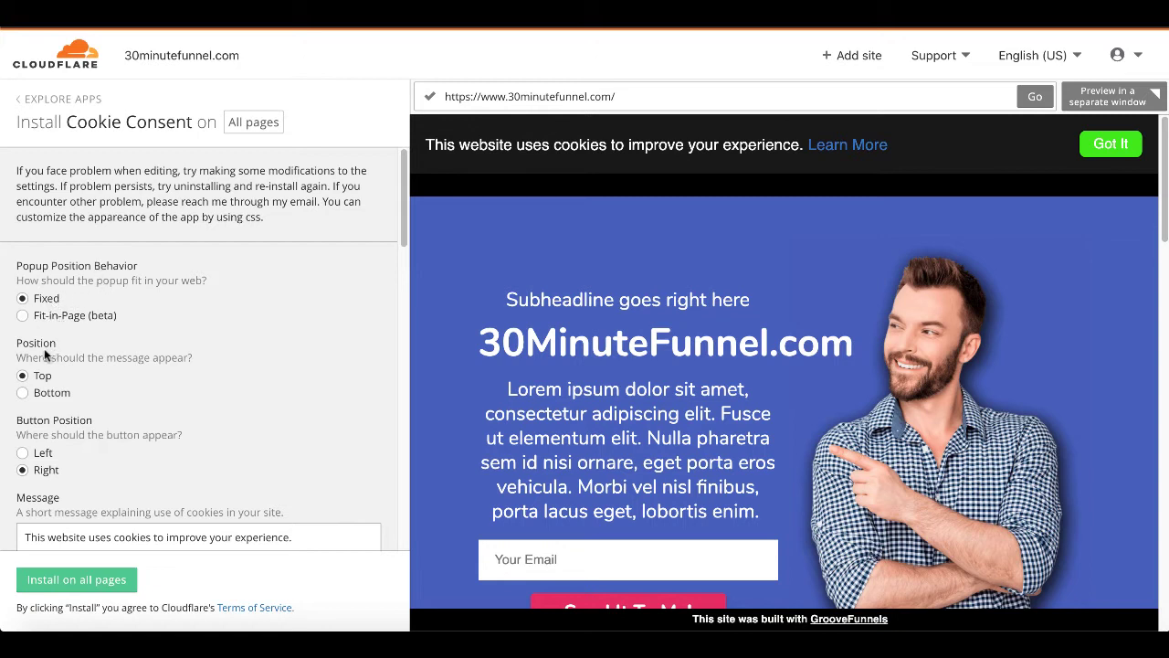
pyautogui.click(22, 391)
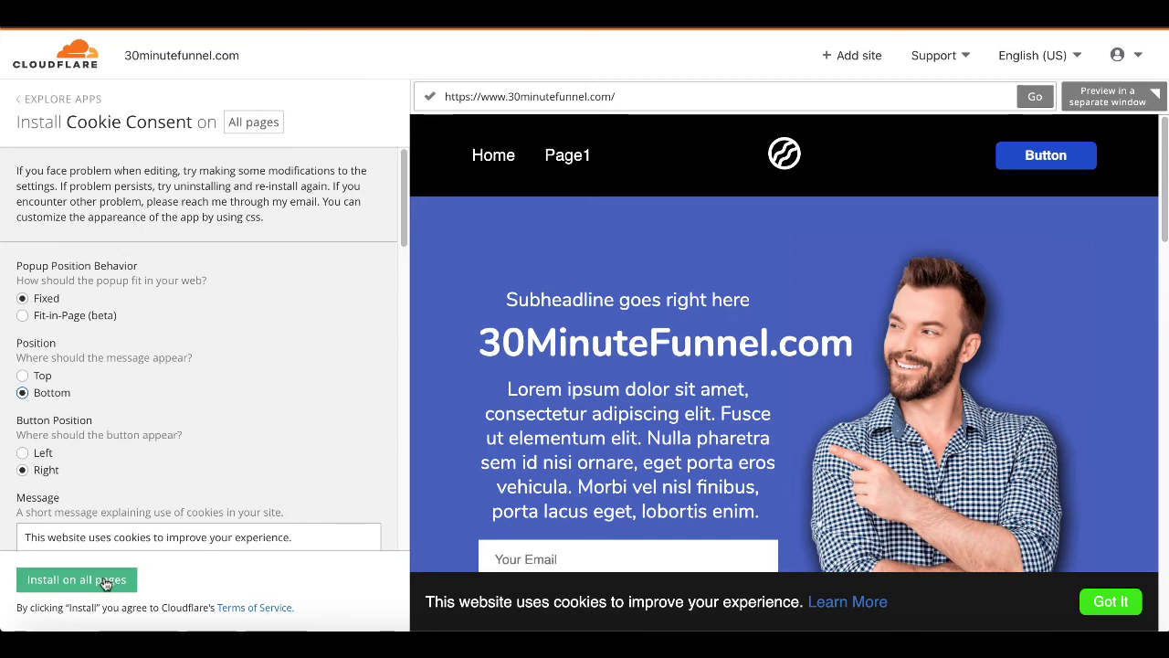
pyautogui.click(76, 579)
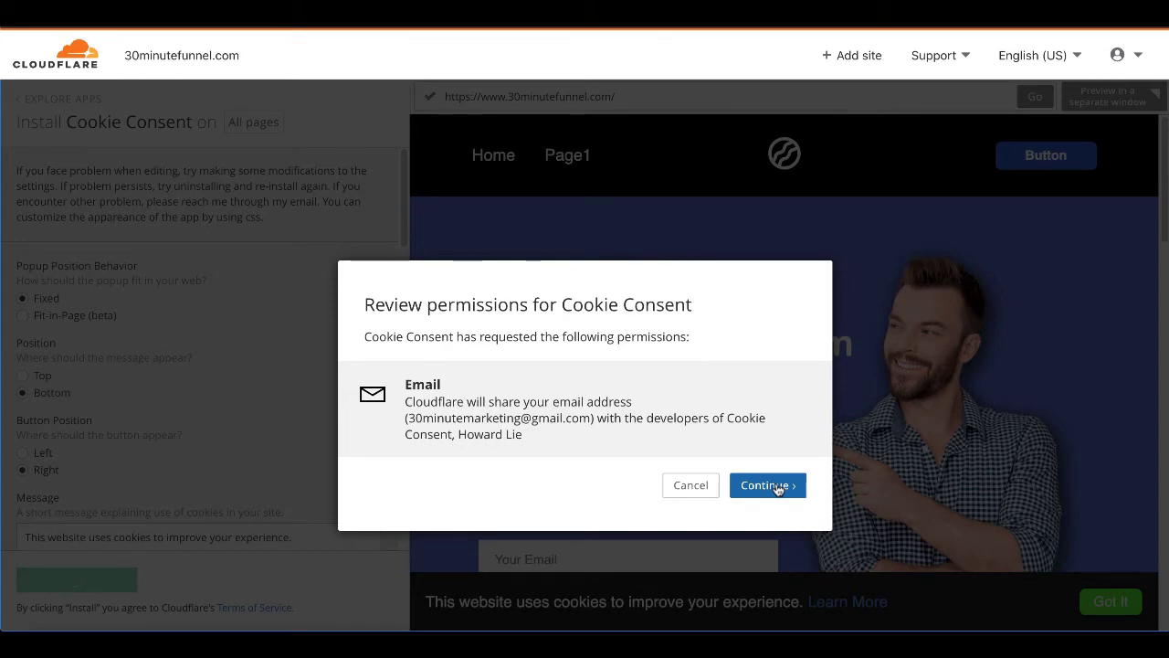
pyautogui.click(768, 485)
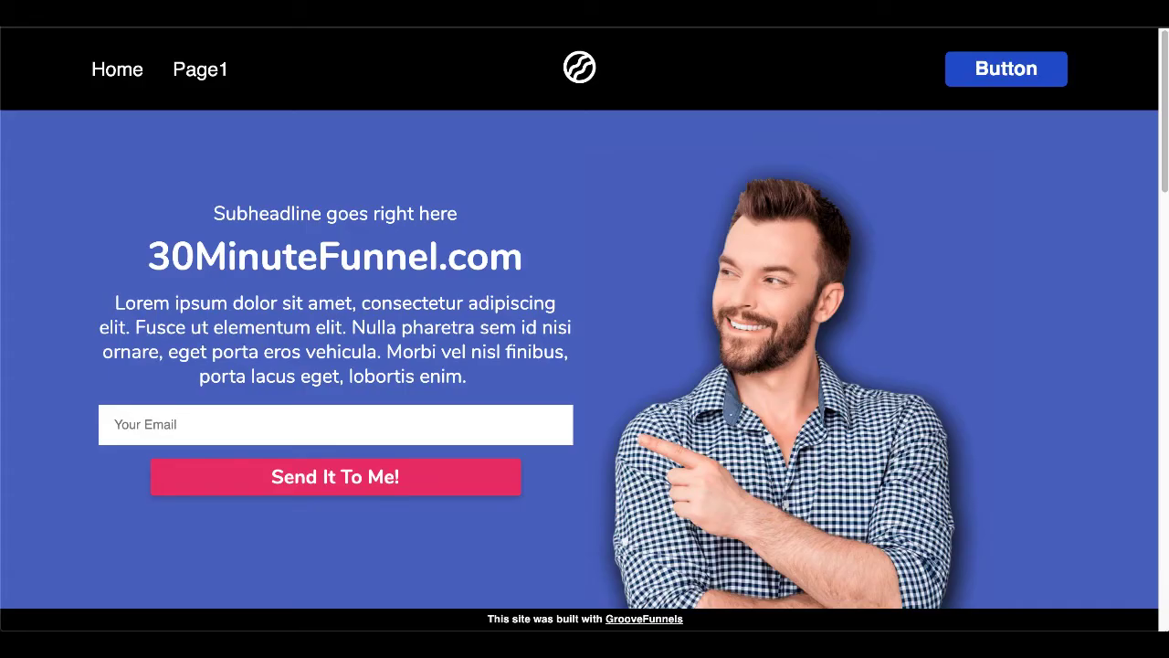
pyautogui.moveTo(747, 258)
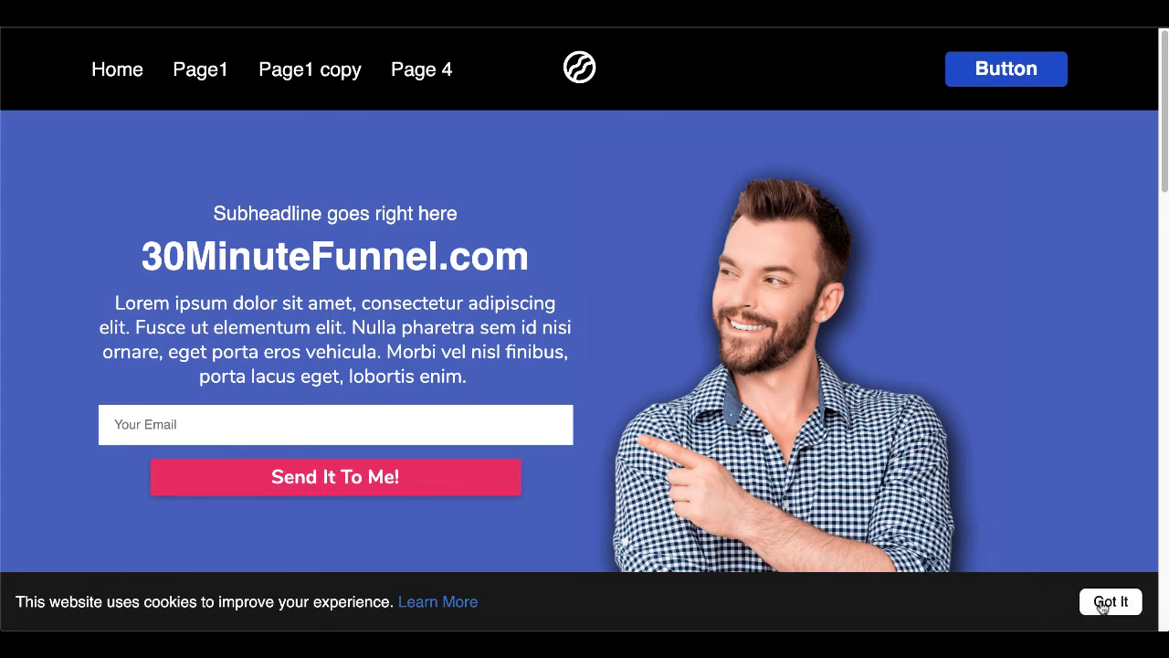
# - Dismiss the bottom cookie banner with Got It, then view Your Installed Apps
pyautogui.click(1111, 601)
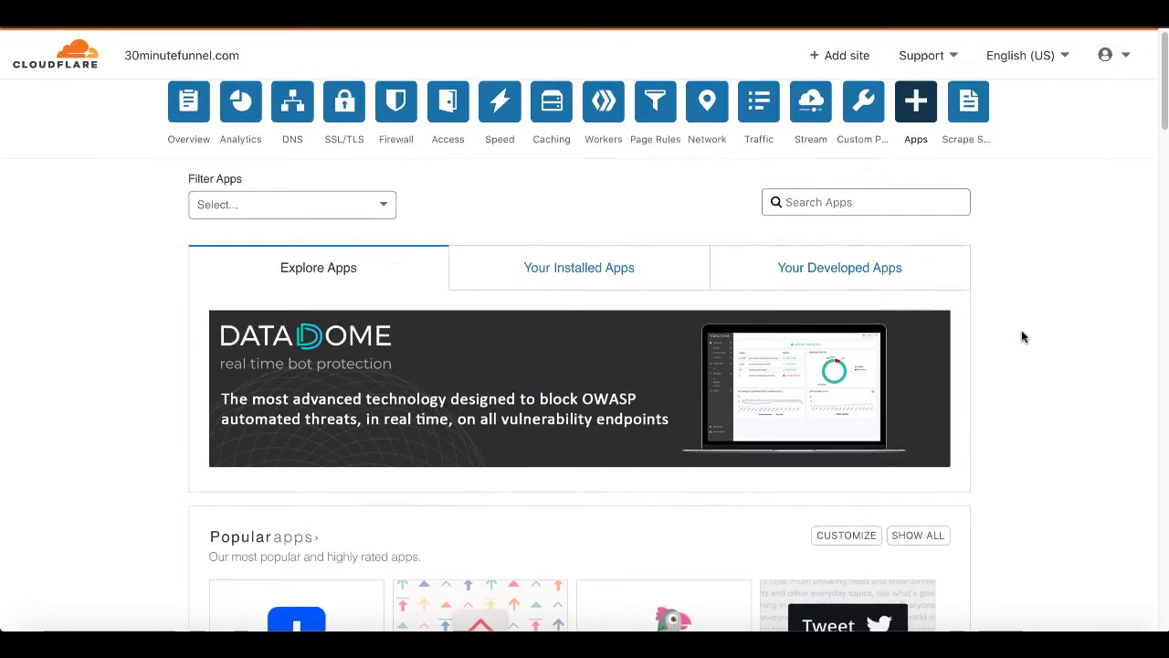
pyautogui.click(580, 268)
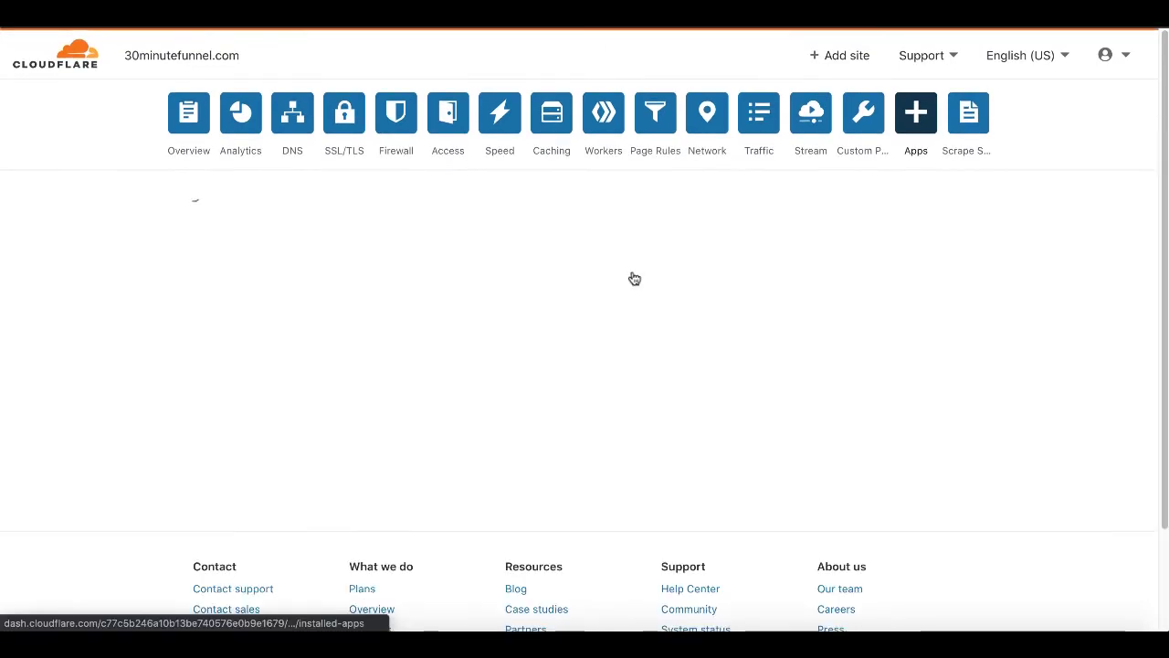